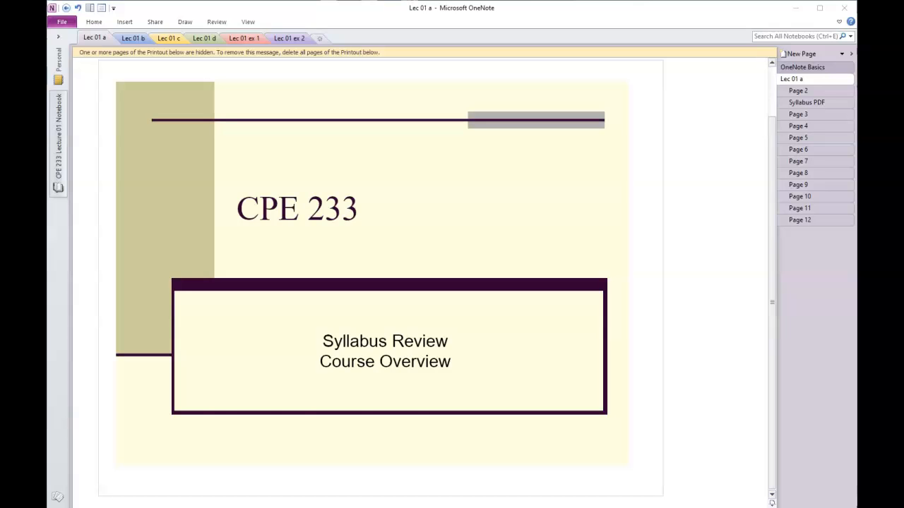
Show Page 4 with the Big Issues slide, then move toward Page 5
click(798, 125)
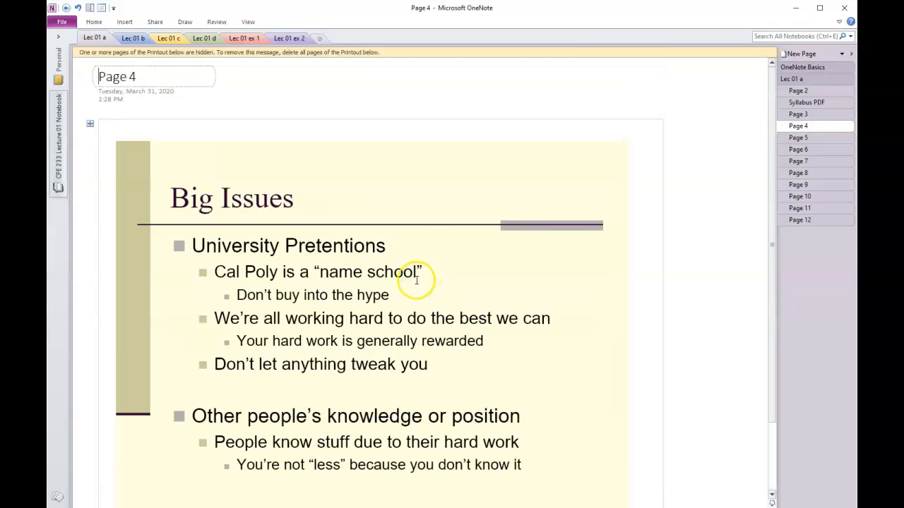
mouse_move(406, 293)
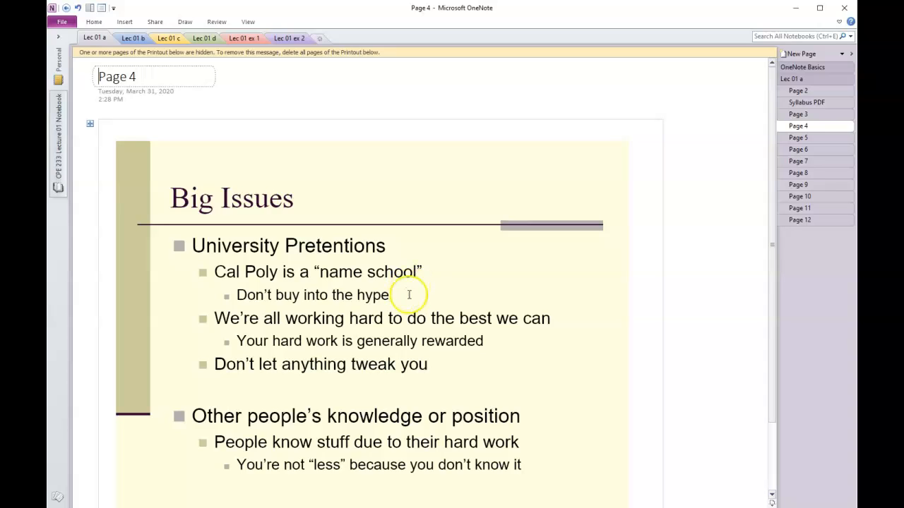
mouse_move(505, 345)
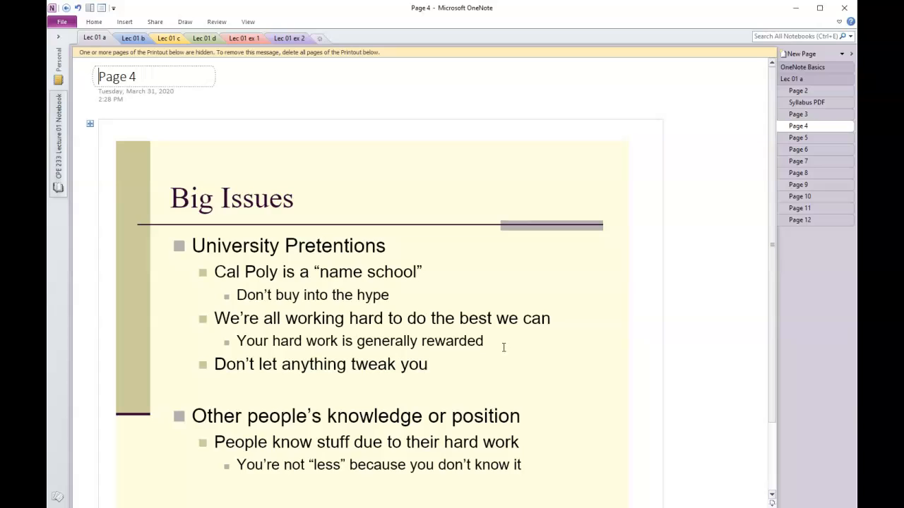
mouse_move(454, 370)
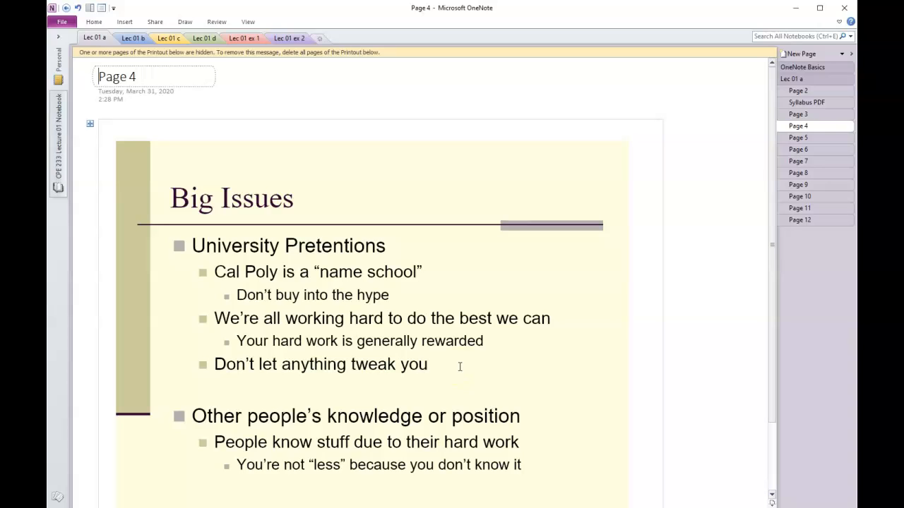
mouse_move(424, 374)
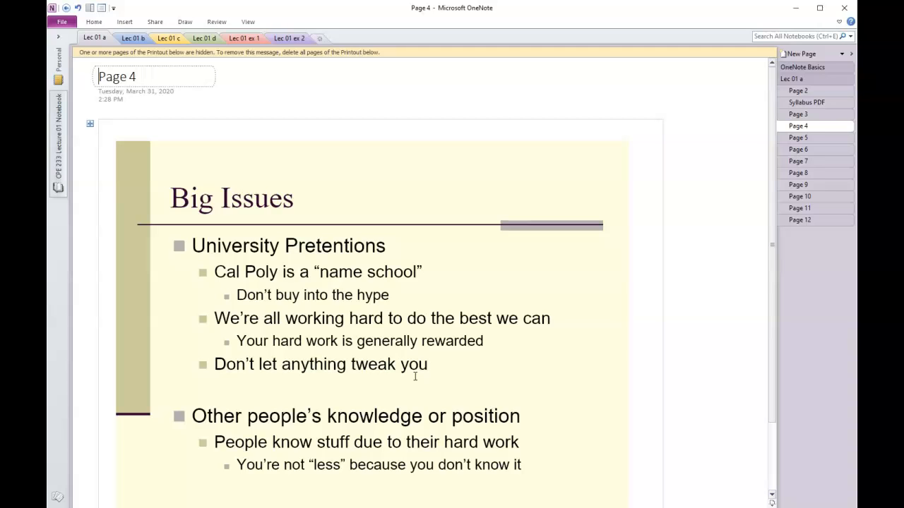
click(798, 138)
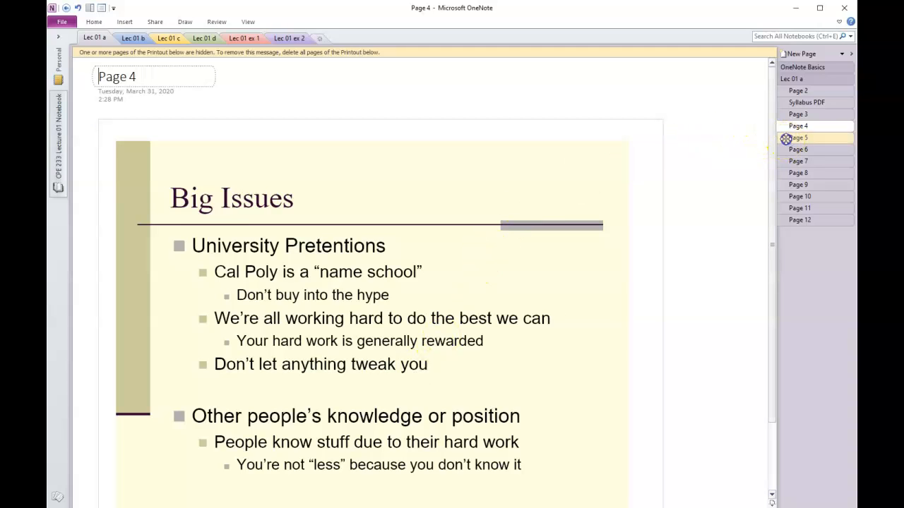
Show Page 5 with the Personal Information slide printout
click(798, 137)
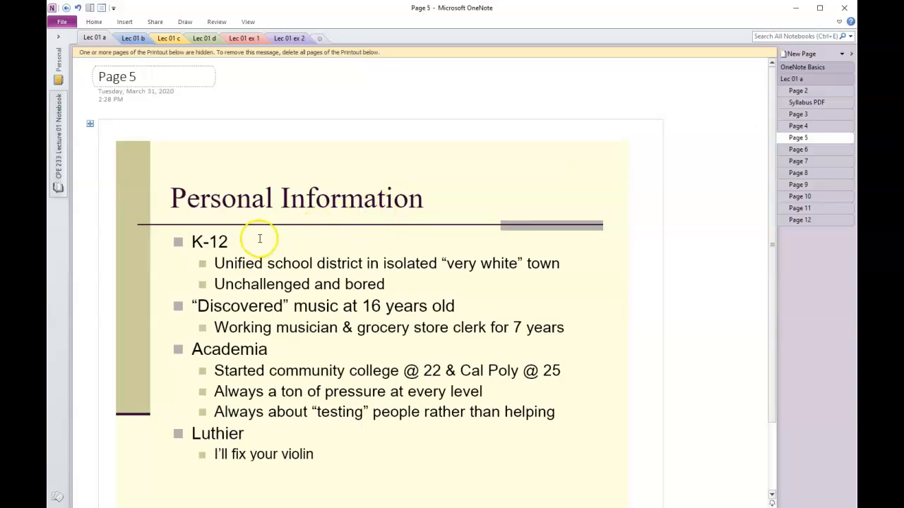
mouse_move(233, 253)
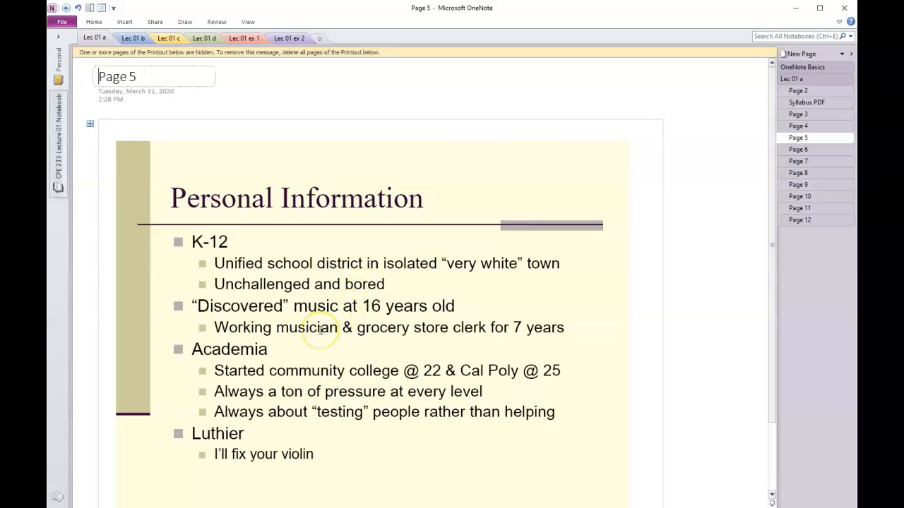
mouse_move(277, 342)
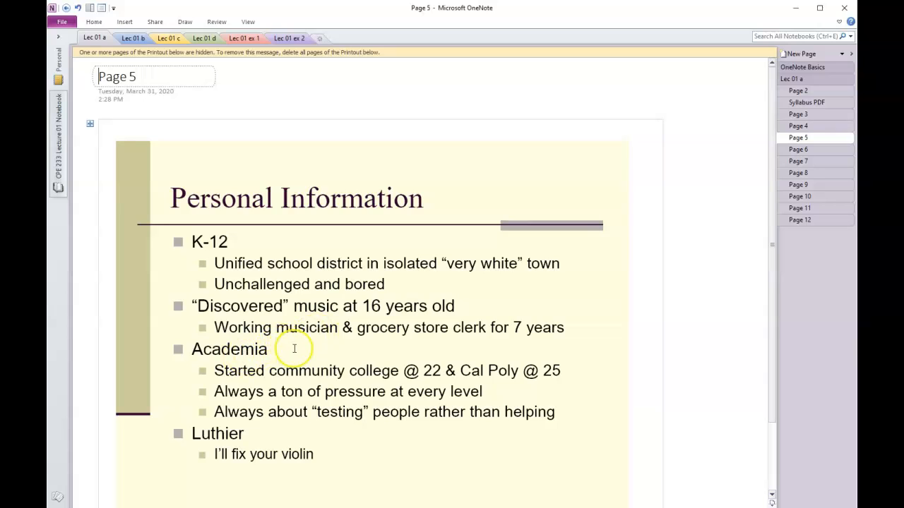
mouse_move(373, 361)
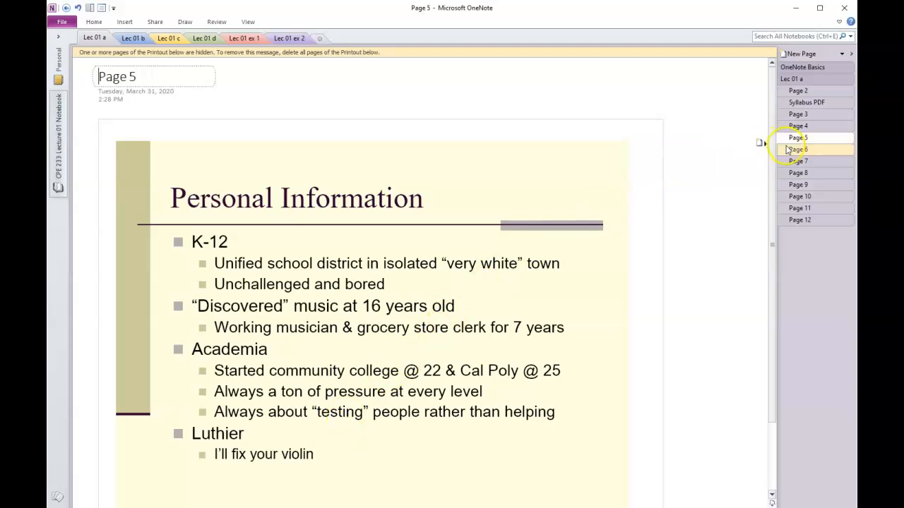
Show Page 6 with the Student Surveys slide printout
click(798, 149)
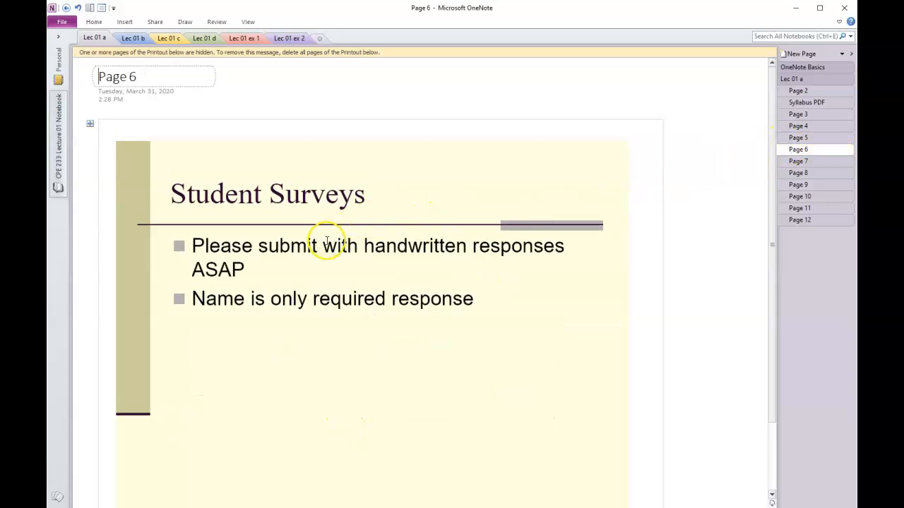
mouse_move(244, 286)
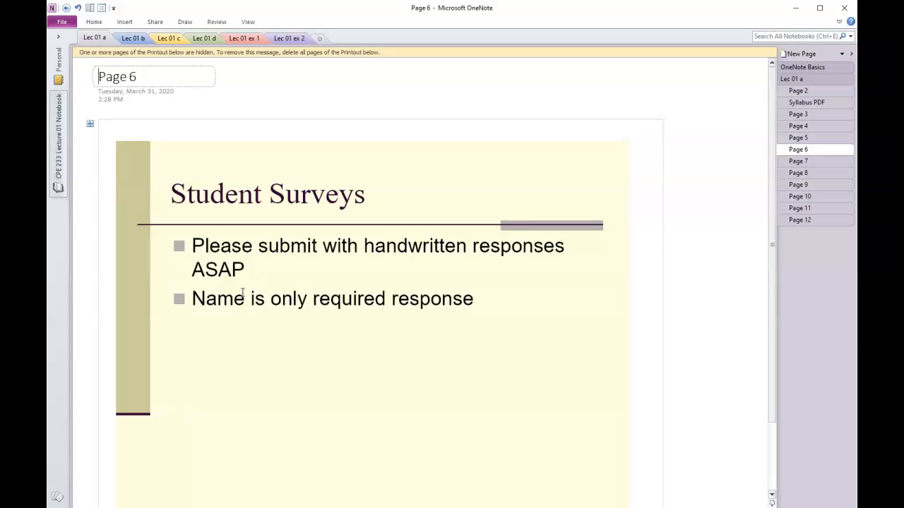
mouse_move(240, 304)
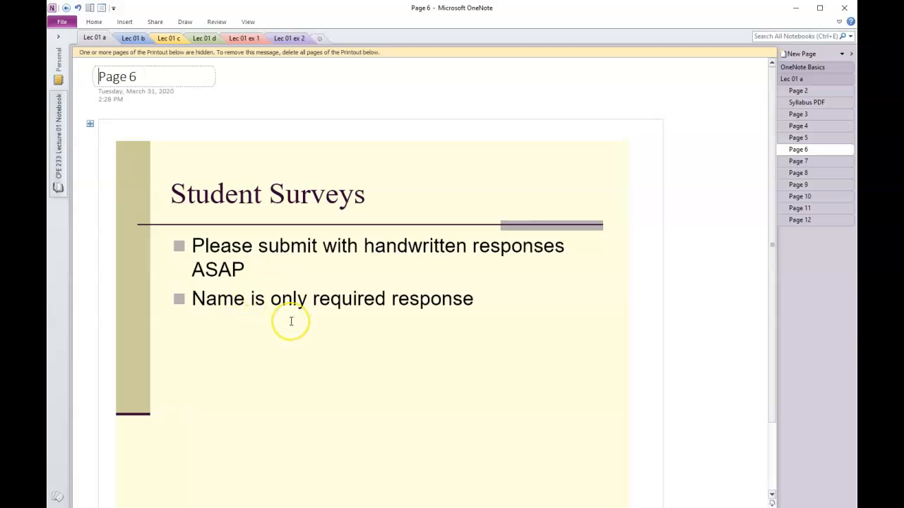
mouse_move(728, 97)
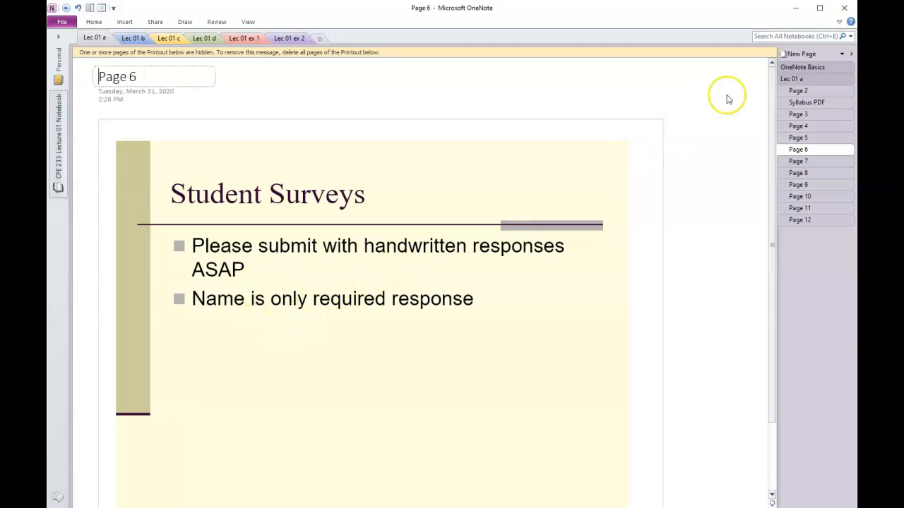
click(798, 161)
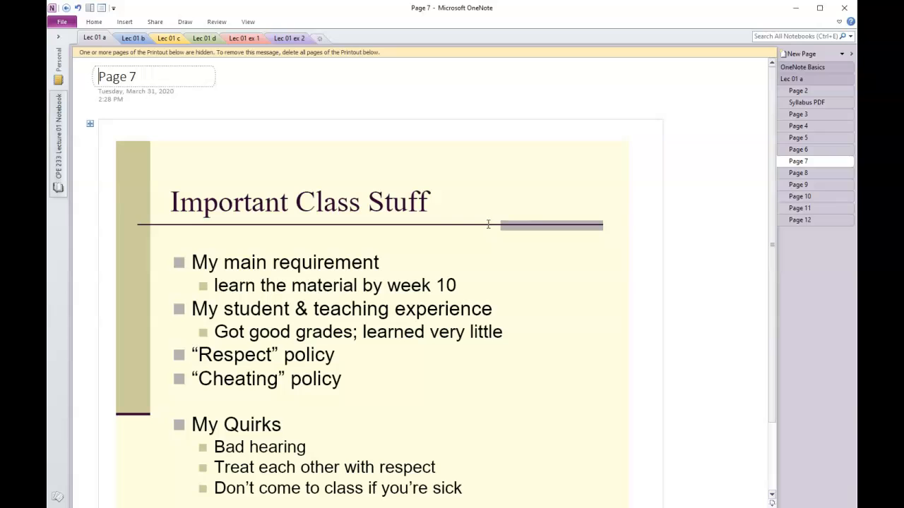
mouse_move(438, 274)
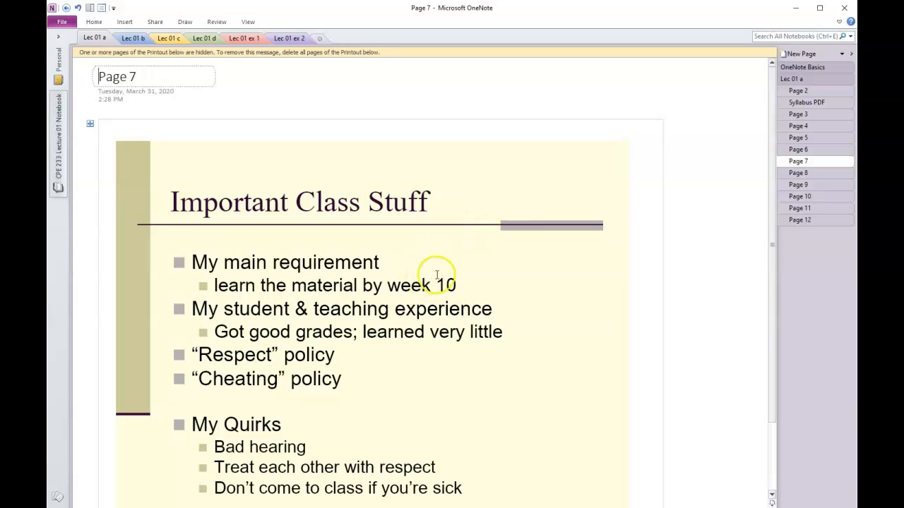
mouse_move(465, 281)
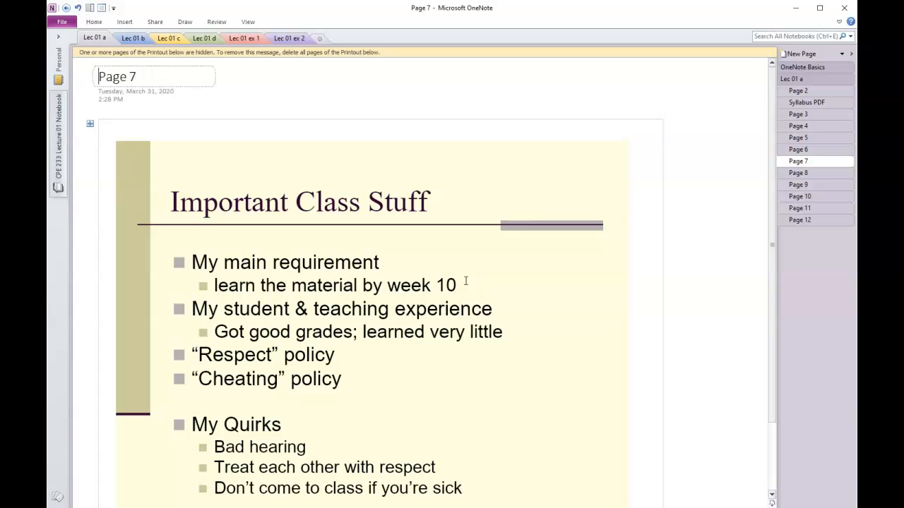
mouse_move(430, 296)
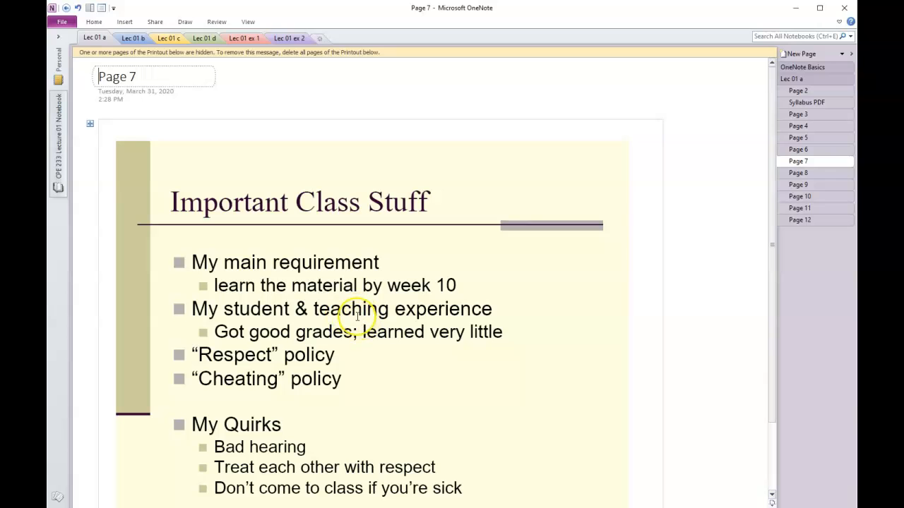
mouse_move(271, 324)
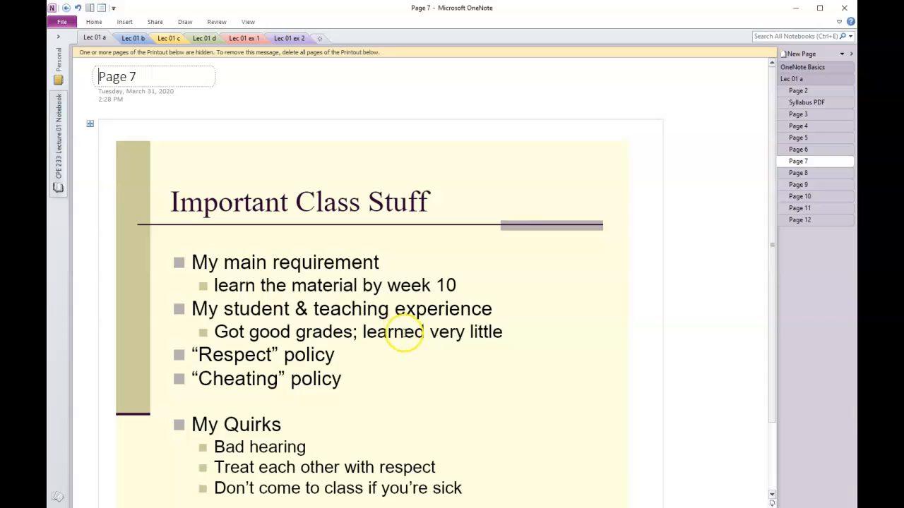
mouse_move(404, 341)
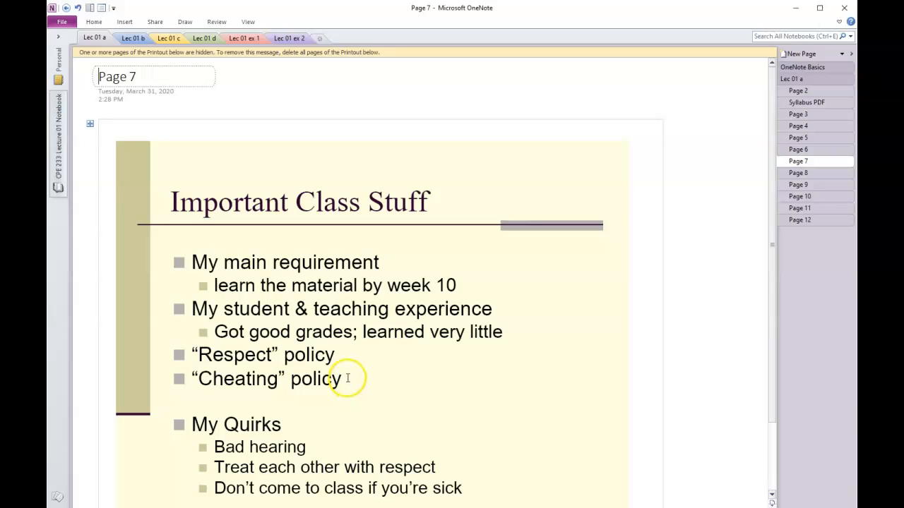
mouse_move(343, 373)
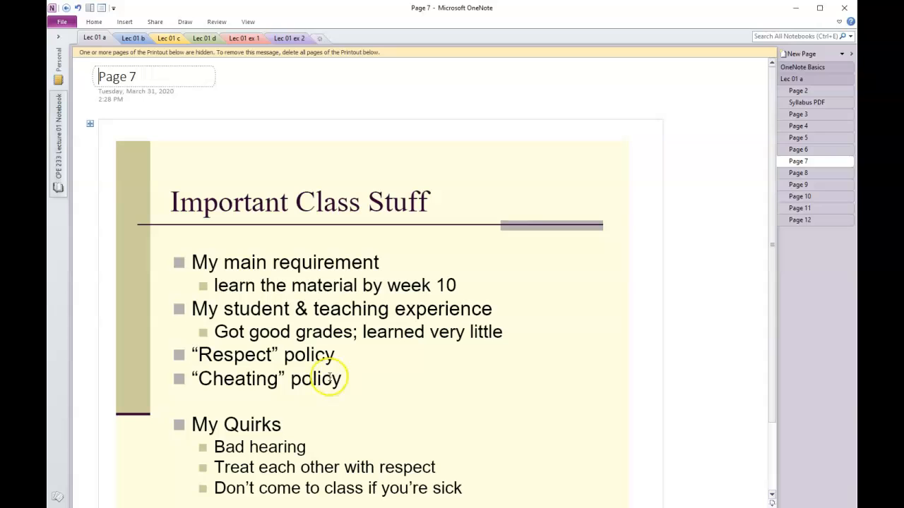
mouse_move(301, 324)
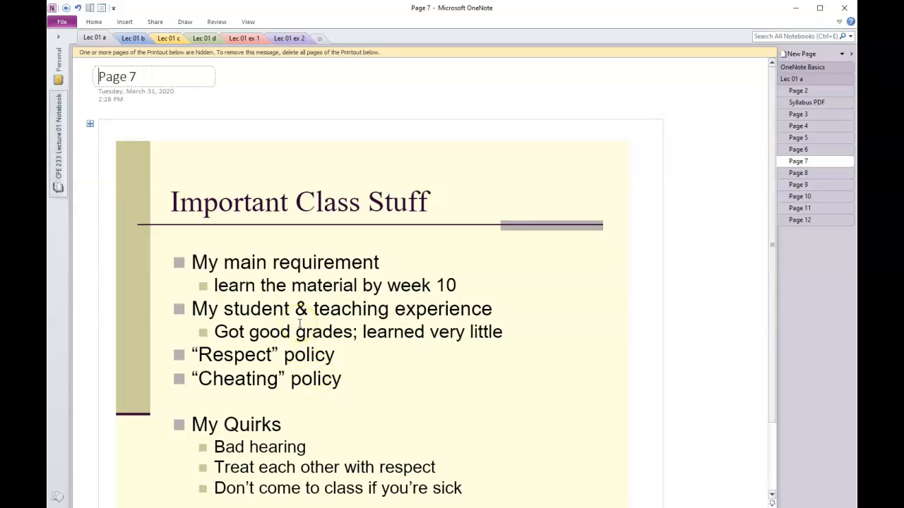
mouse_move(364, 358)
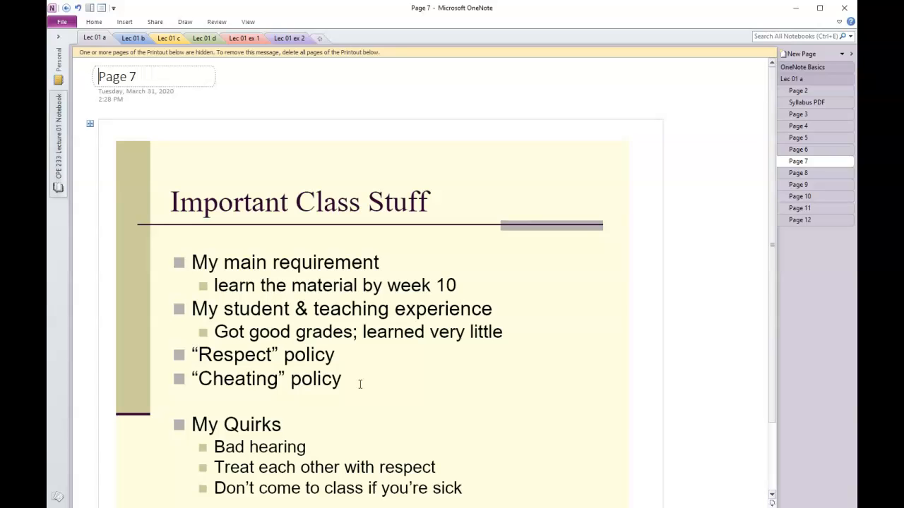
mouse_move(565, 228)
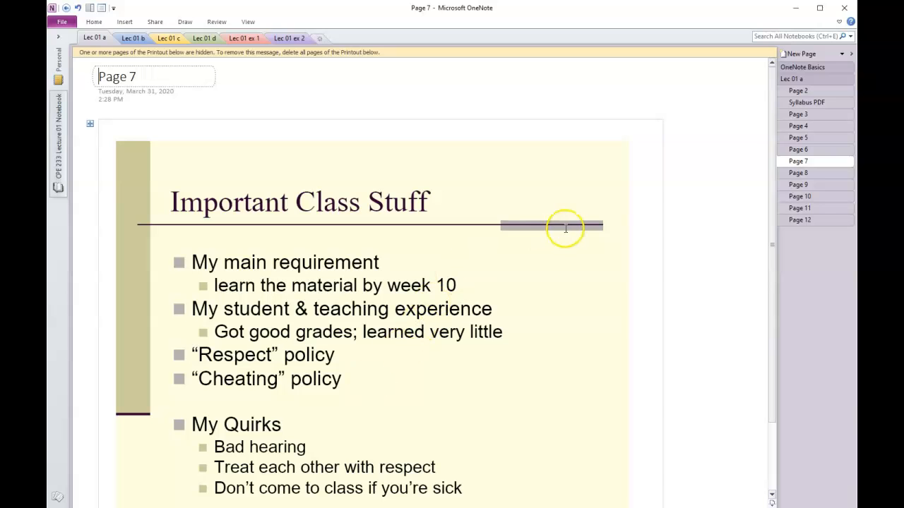
mouse_move(768, 271)
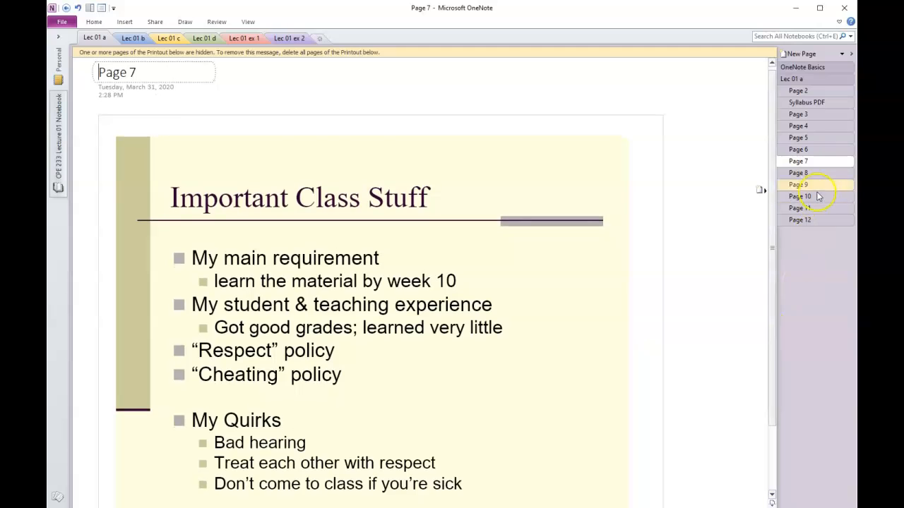
Show Page 8 with the 'An Online Course?' slide printout
click(797, 172)
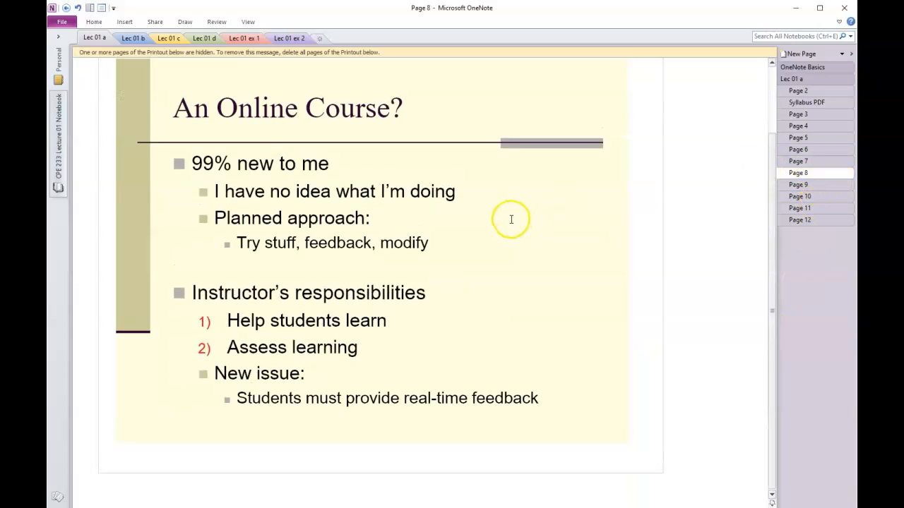
mouse_move(480, 218)
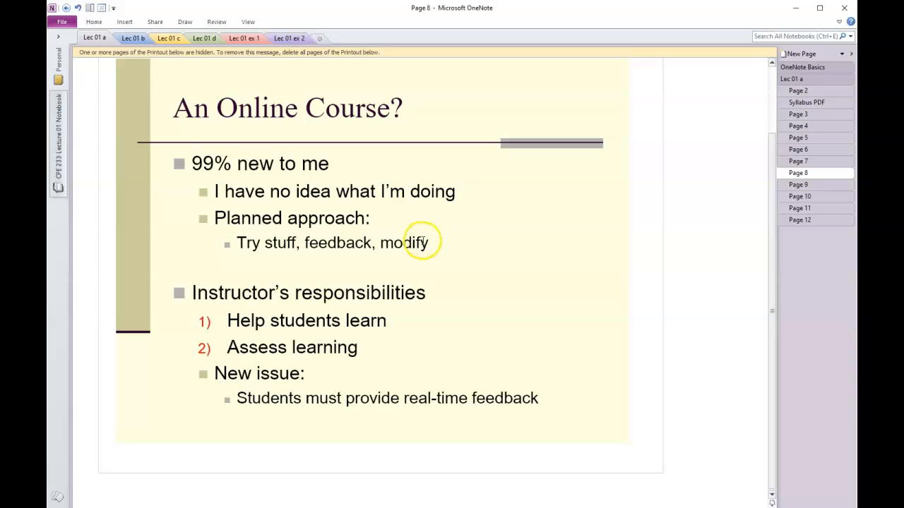
click(442, 253)
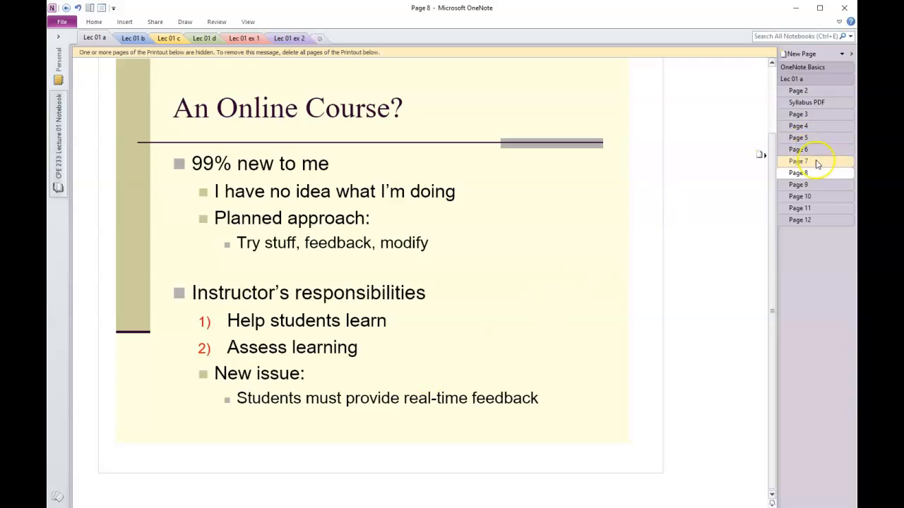
Show Page 9 with 'The State of Course' slide printout
click(798, 185)
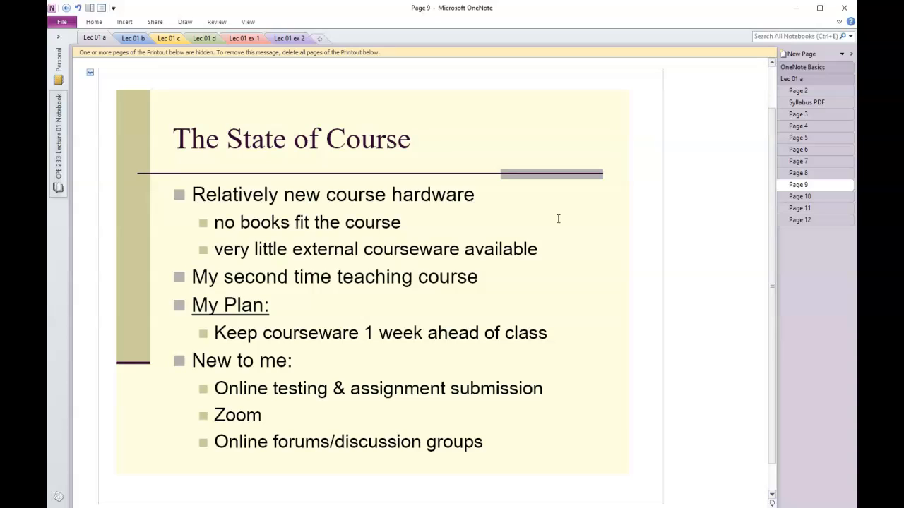
Show Page 10 with the State of Courseware slide printout
click(799, 197)
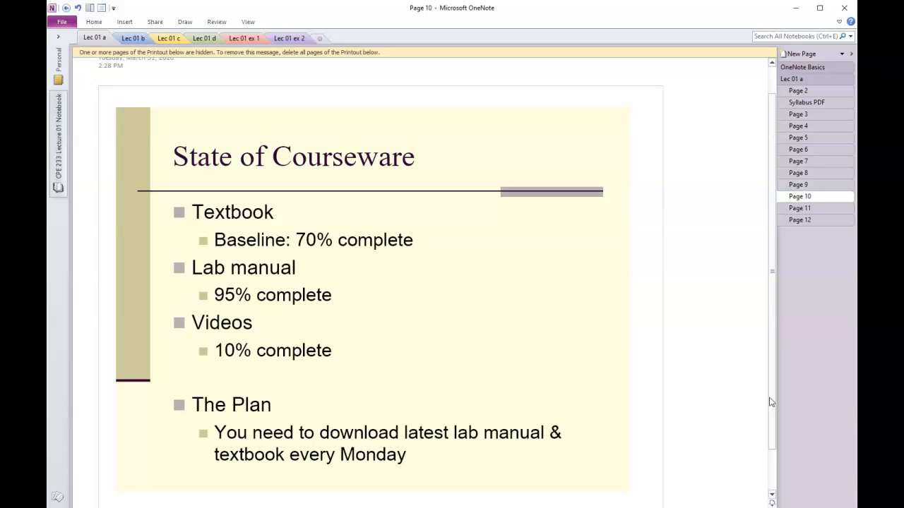
Page through Page 11 to Page 12 with 'The Big Mystery: Will This Work?' slide
click(800, 207)
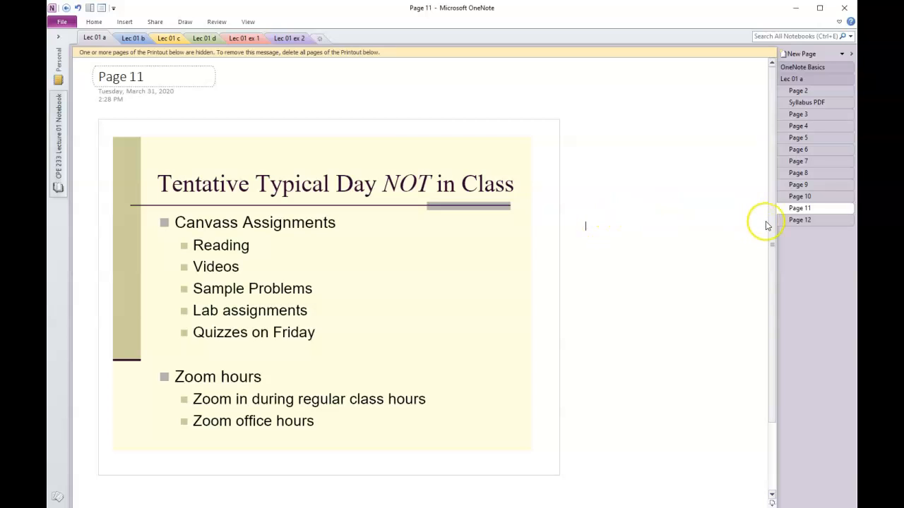
click(800, 220)
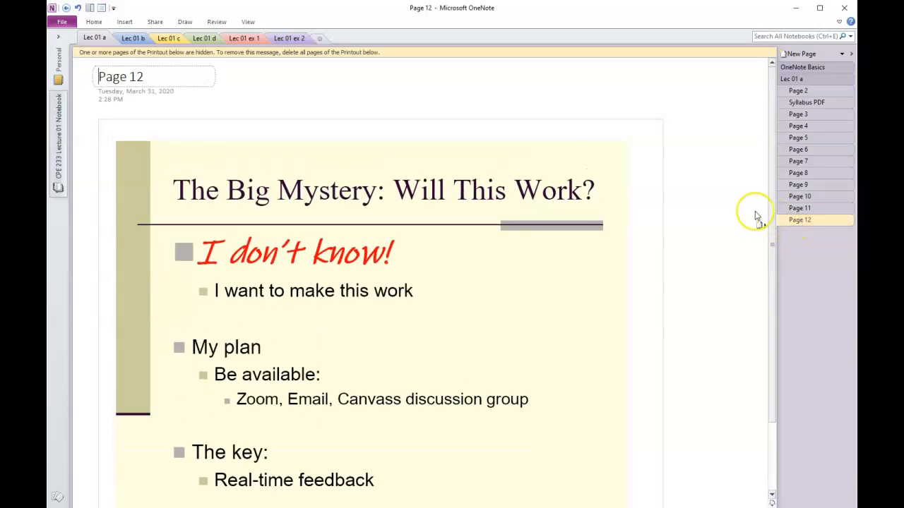